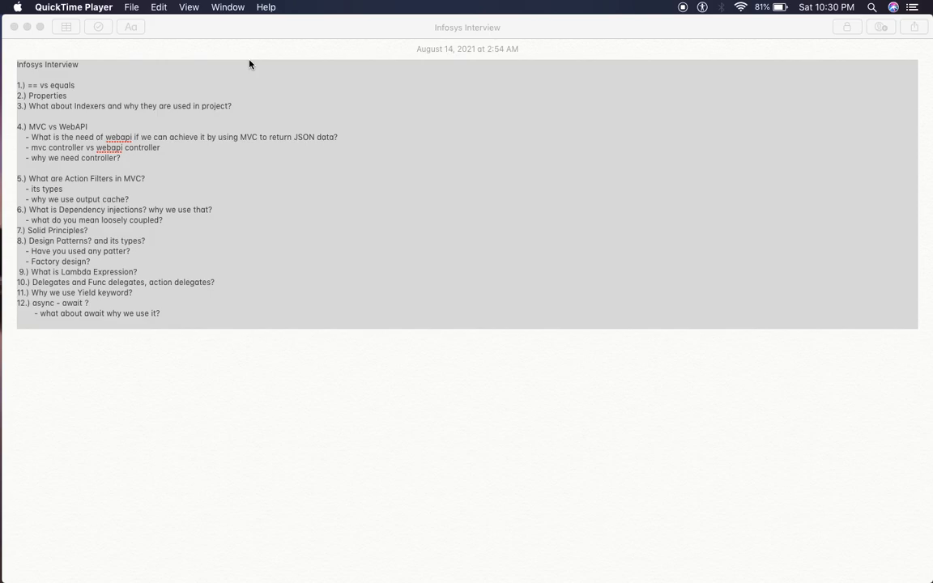
{"action": "mouse_move", "coordinate": [440, 16]}
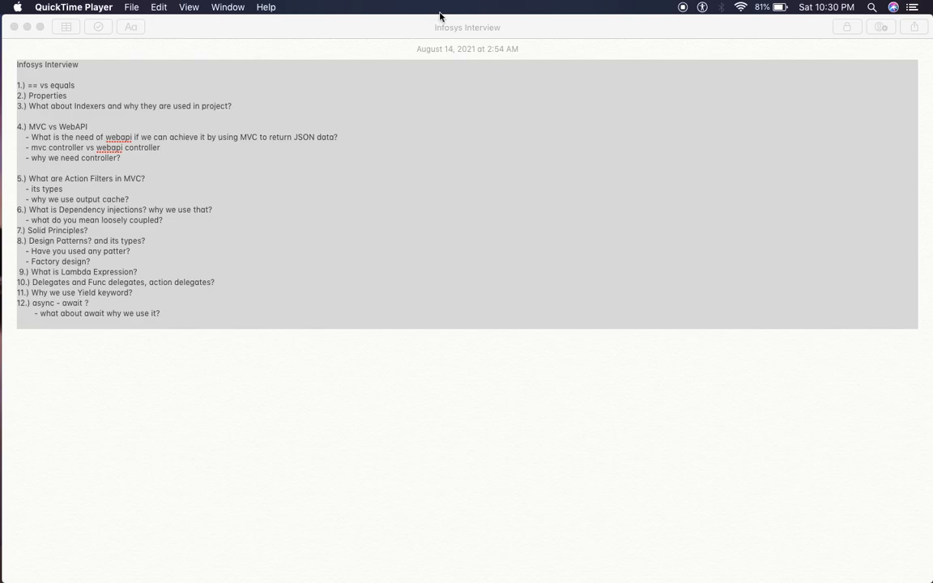